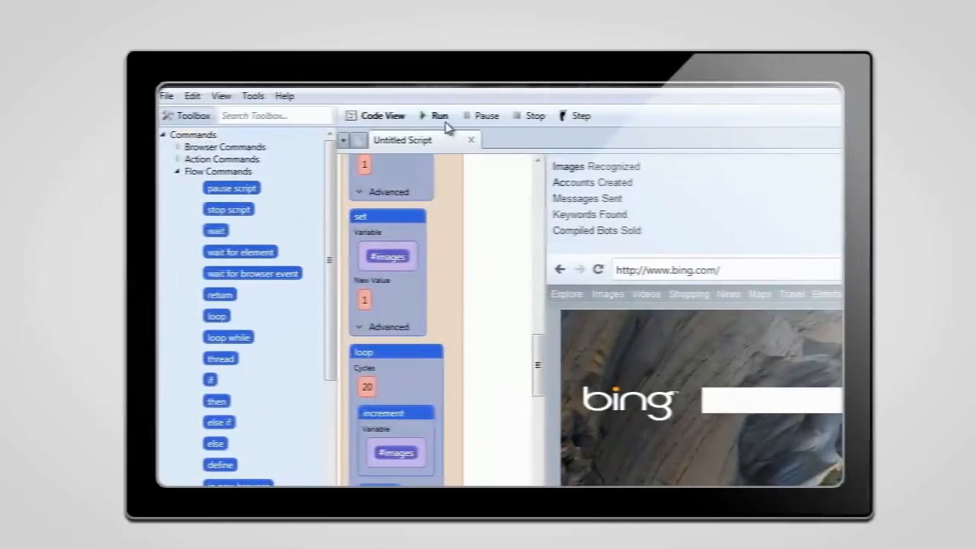
# Run the Untitled Script so the image, account, message, keyword and bot counters begin updating
pyautogui.click(434, 115)
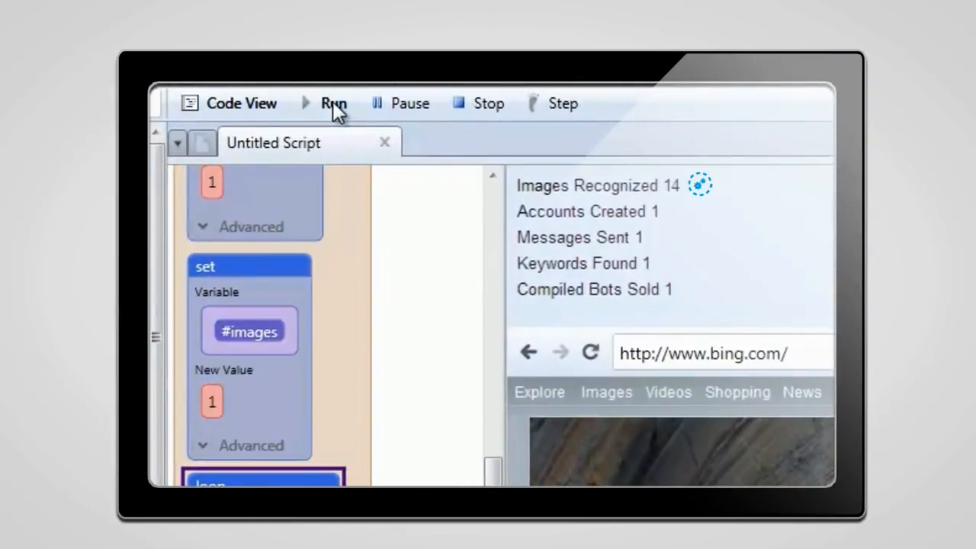
# Wait for all five counters to reach 21 and show green checkmarks
pyautogui.click(333, 103)
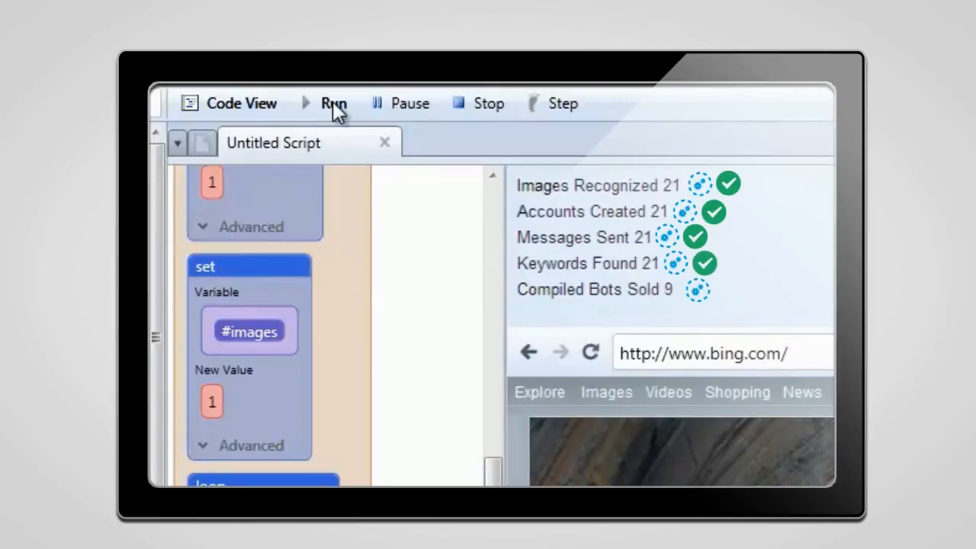
pyautogui.click(333, 103)
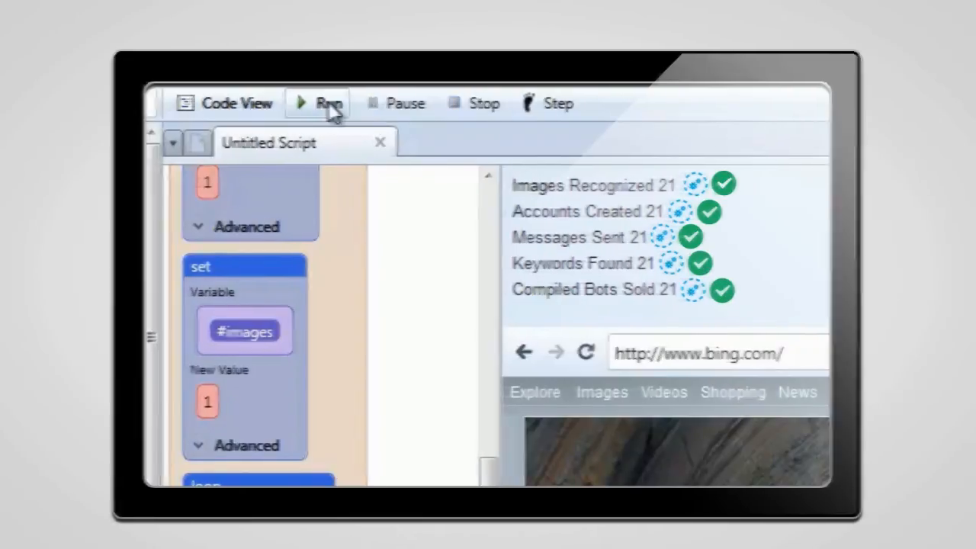